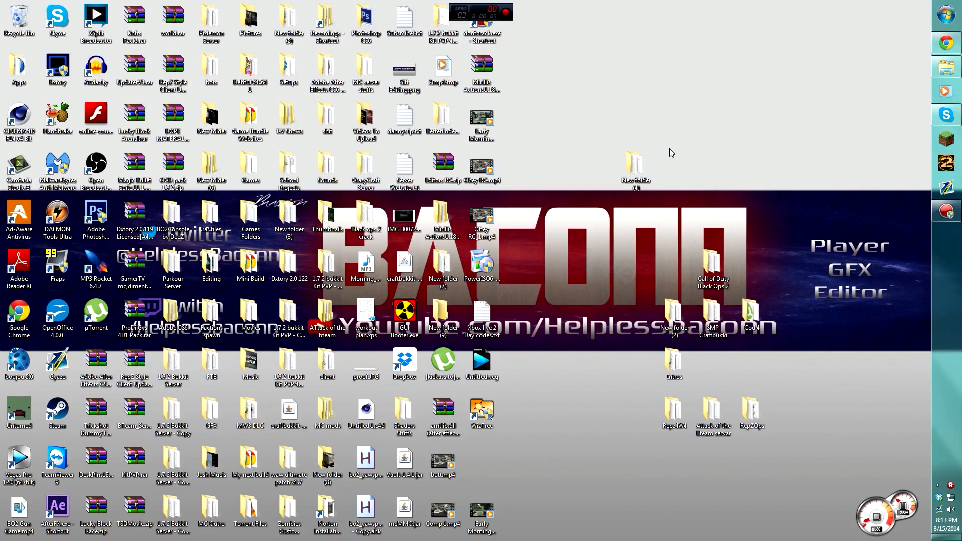
Bring the Chrome window with the YouTube channel dashboard to the front.
click(481, 125)
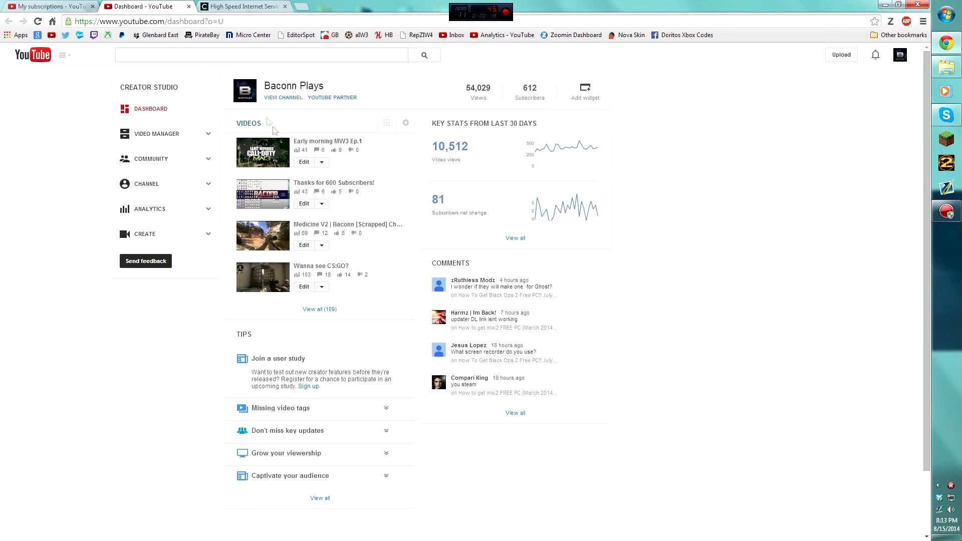
mouse_move(266, 137)
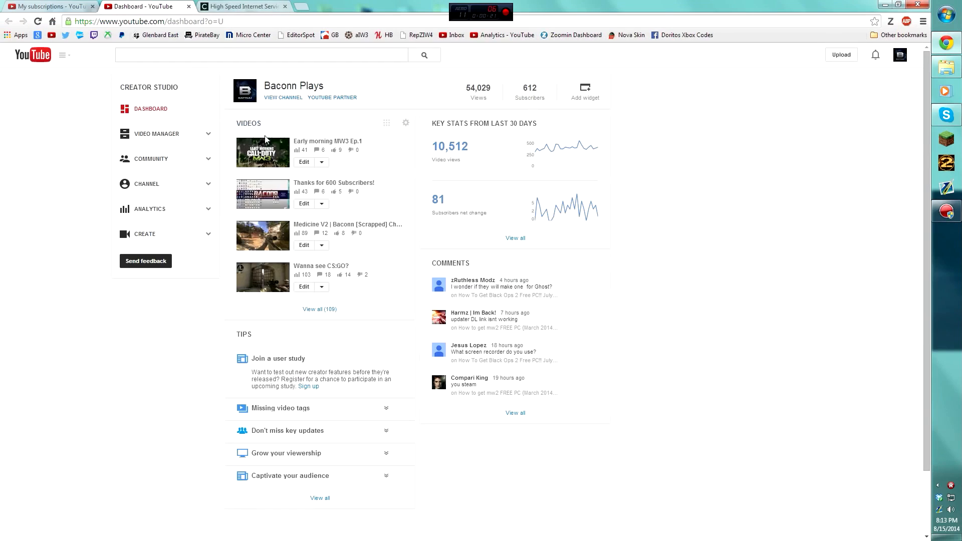
mouse_move(282, 150)
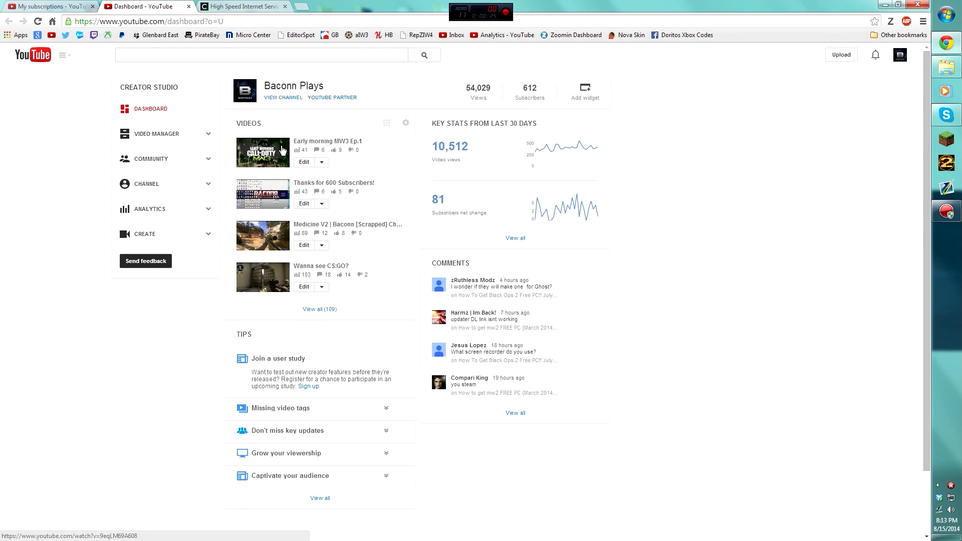
mouse_move(666, 379)
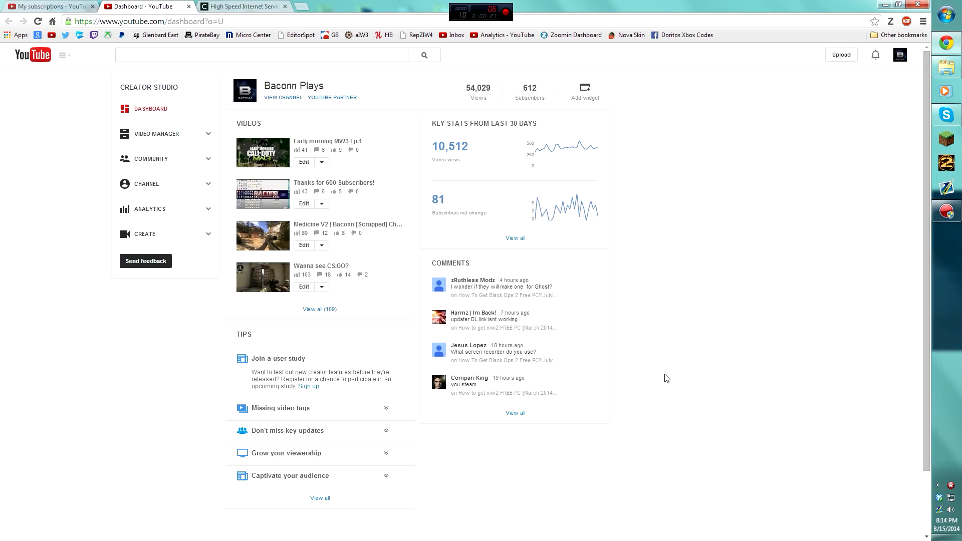
mouse_move(663, 403)
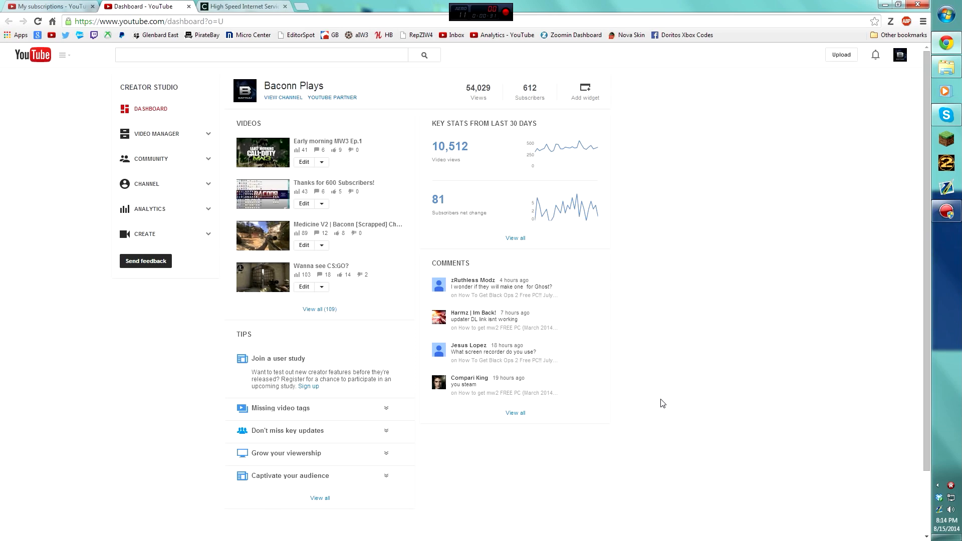
mouse_move(655, 403)
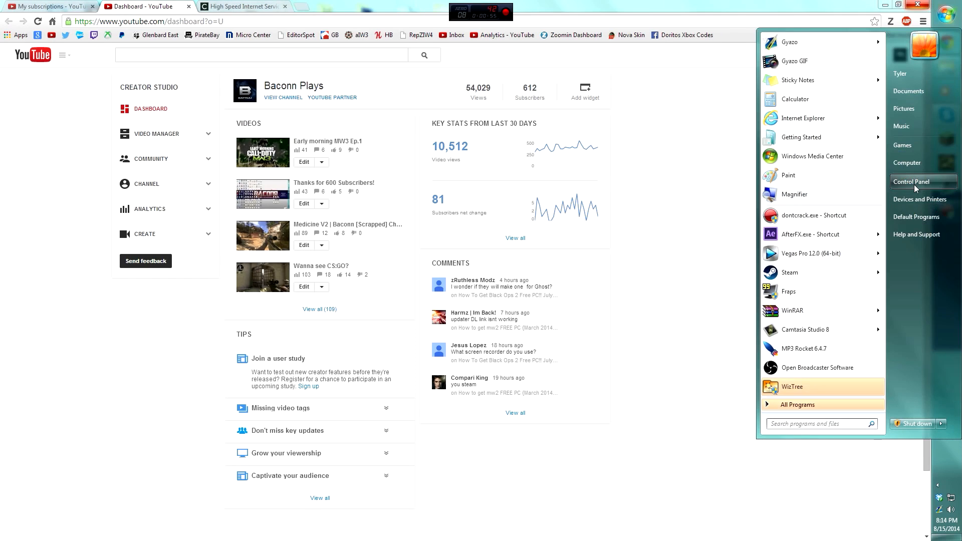
Navigate Control Panel > Hardware and Sound > Power Options sleep settings to the advanced power settings dialog.
click(912, 182)
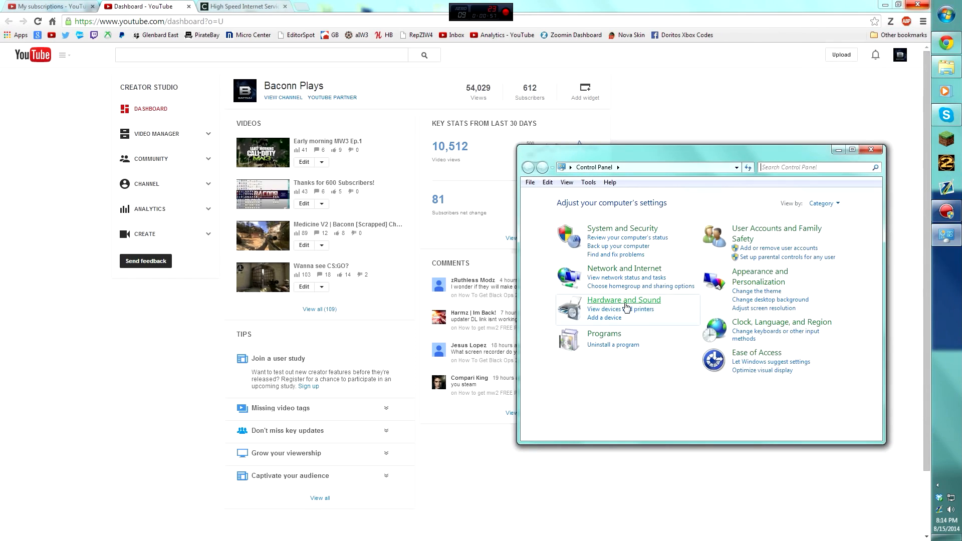
mouse_move(626, 307)
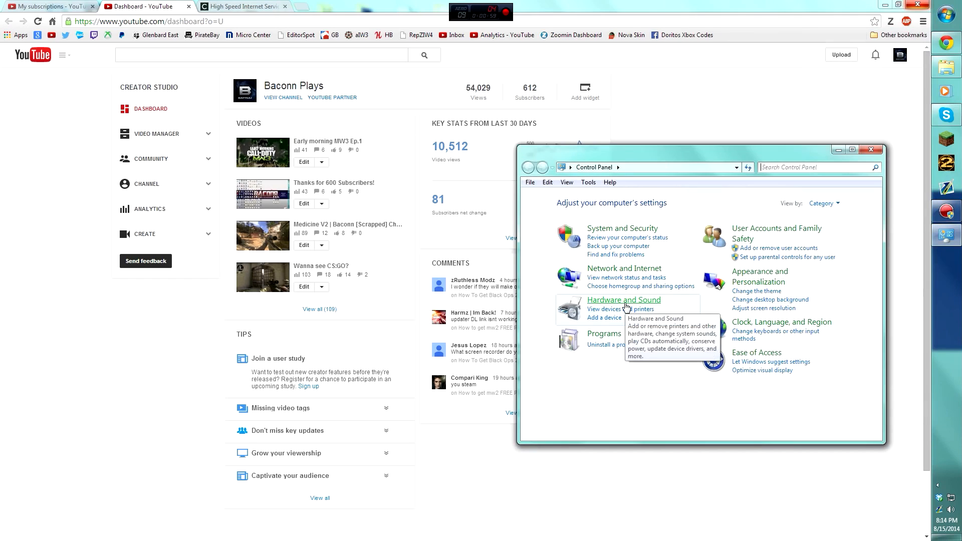
click(623, 300)
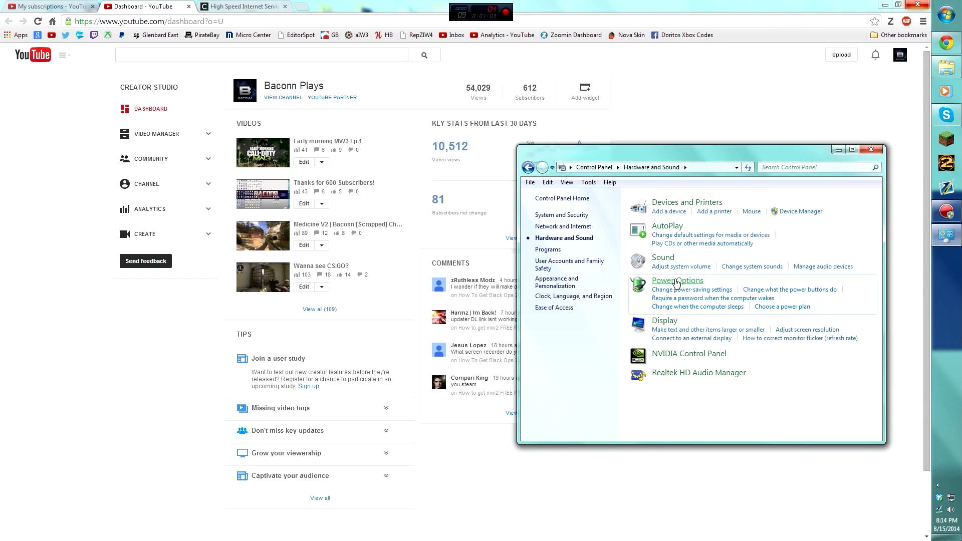
click(677, 281)
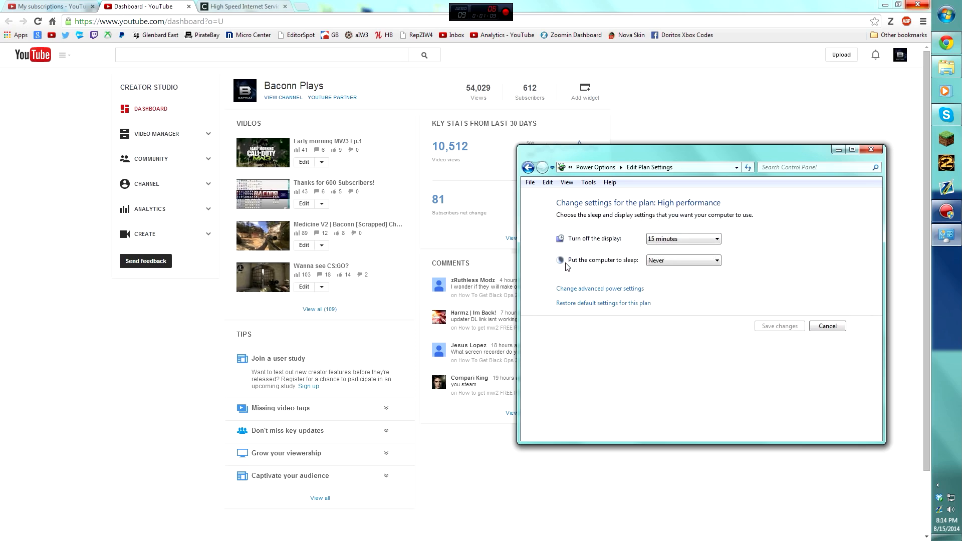
mouse_move(619, 252)
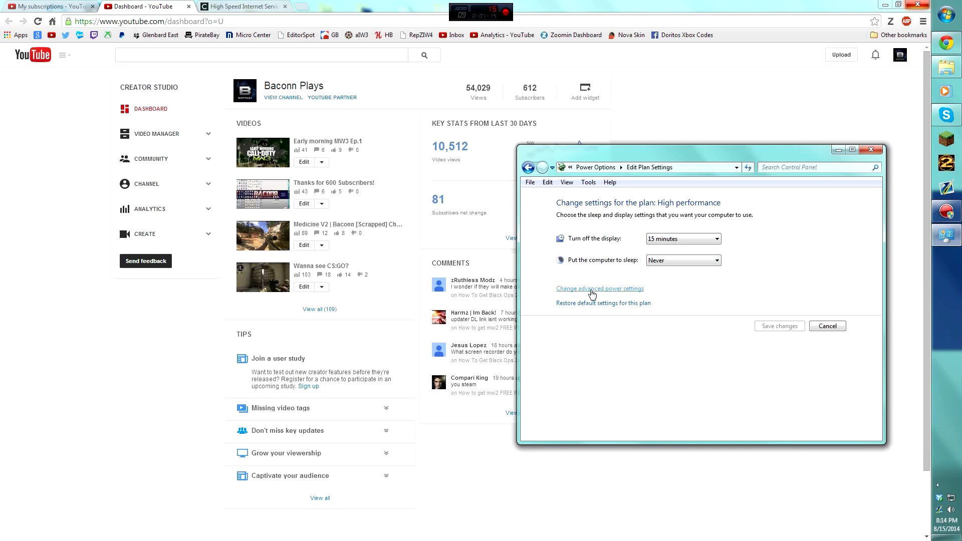
click(601, 289)
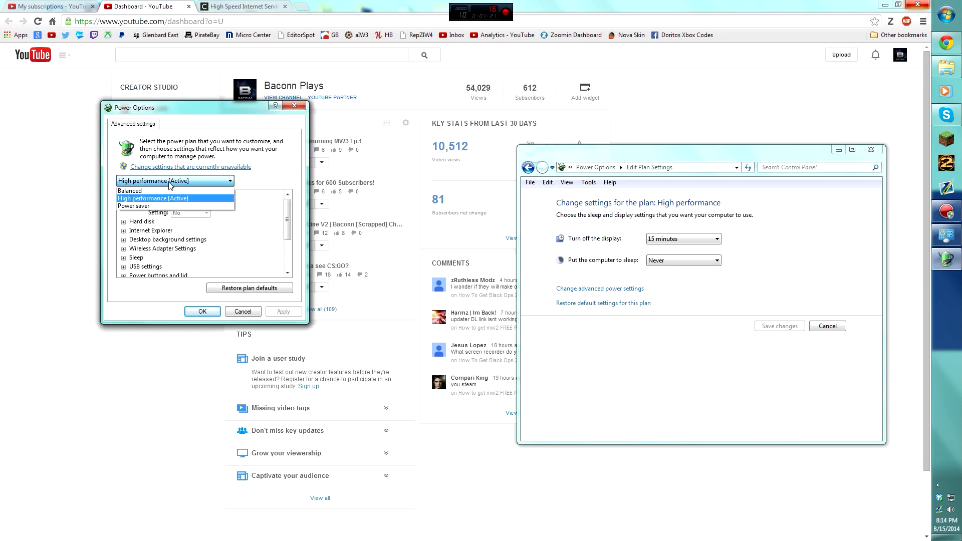
Explore the Power saver plan: Sleep after minutes, hybrid sleep, and Power buttons and lid options.
click(133, 207)
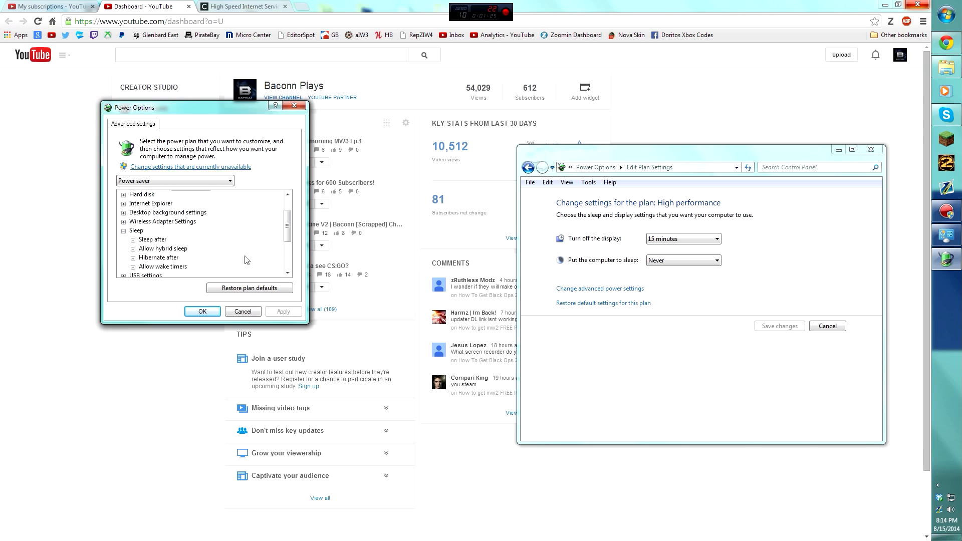
click(132, 240)
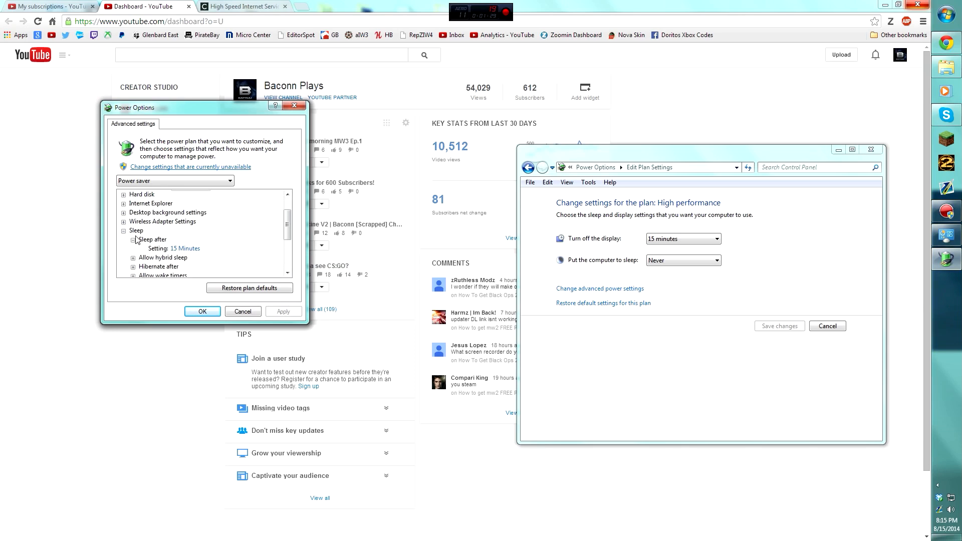
mouse_move(185, 248)
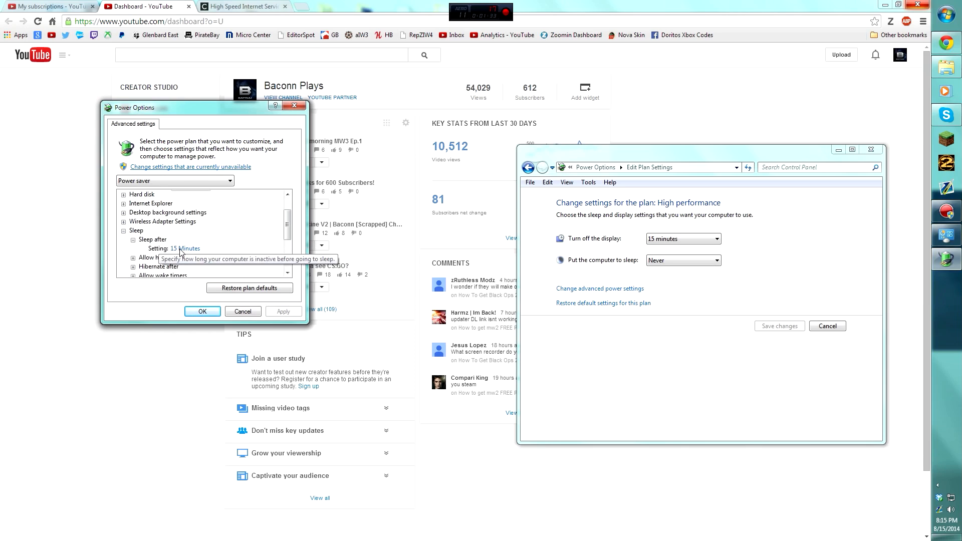
scroll(down, 3)
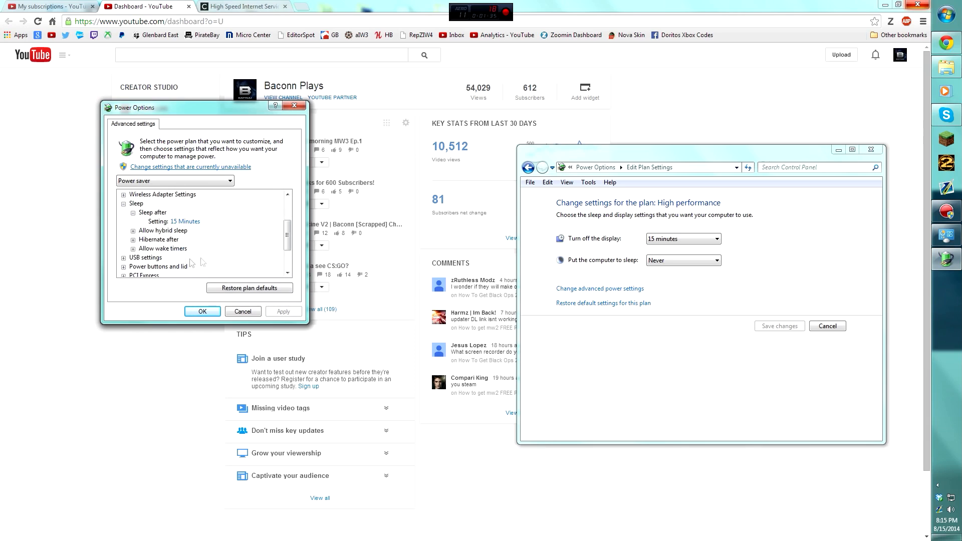
click(134, 240)
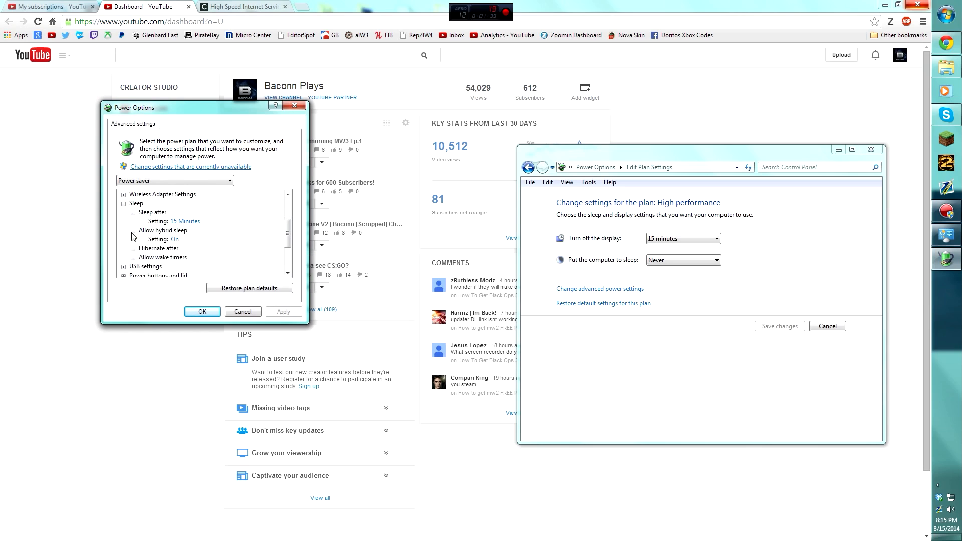
click(184, 240)
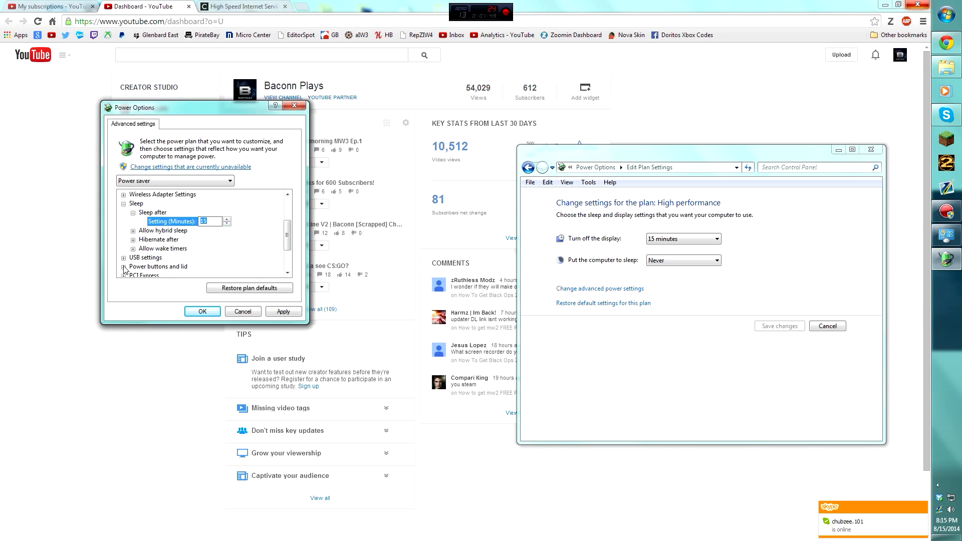
click(124, 268)
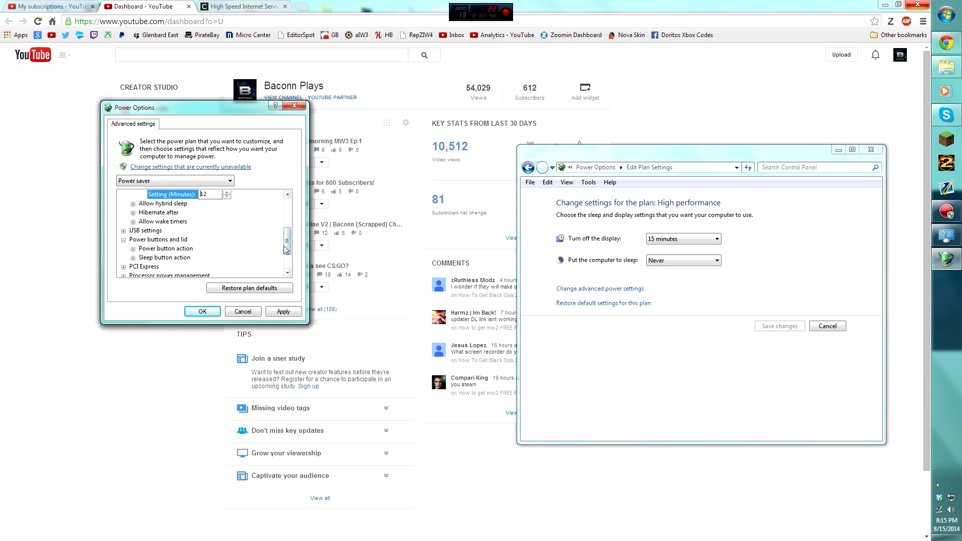
scroll(down, 3)
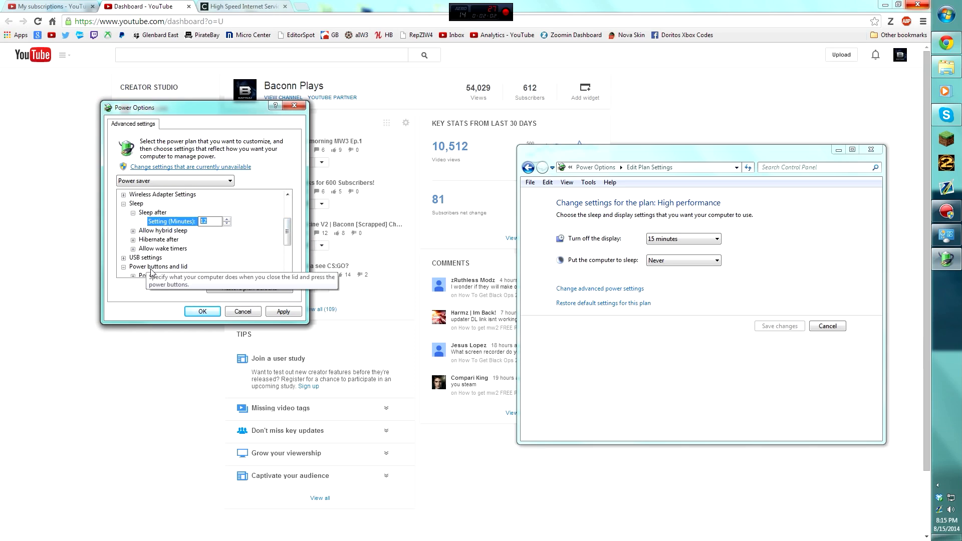
mouse_move(195, 236)
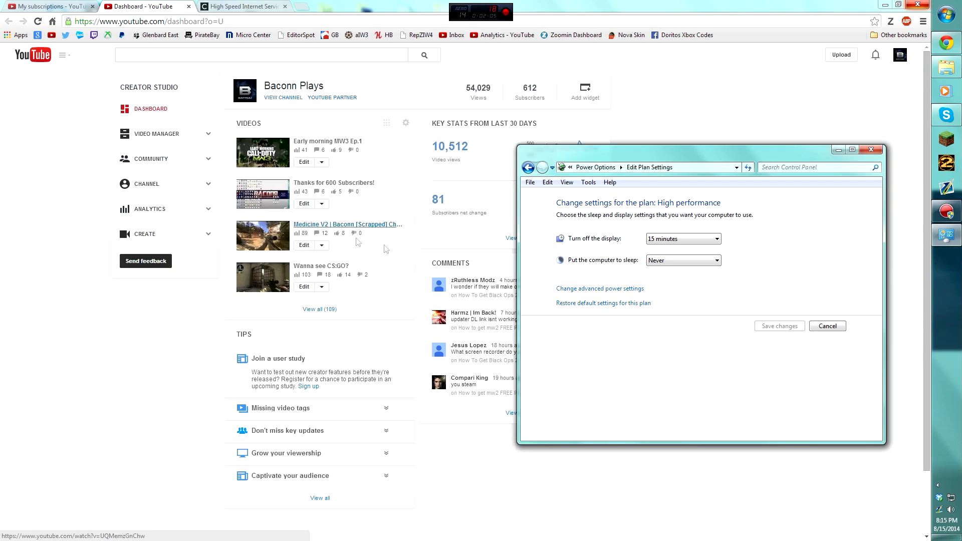
Reopen the advanced power settings for High performance and expand a setting category.
click(600, 289)
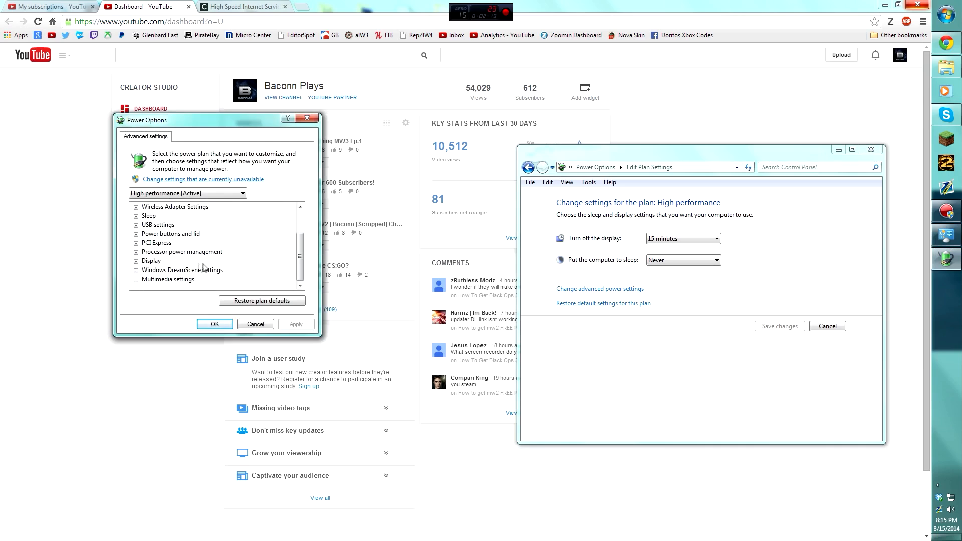
click(136, 216)
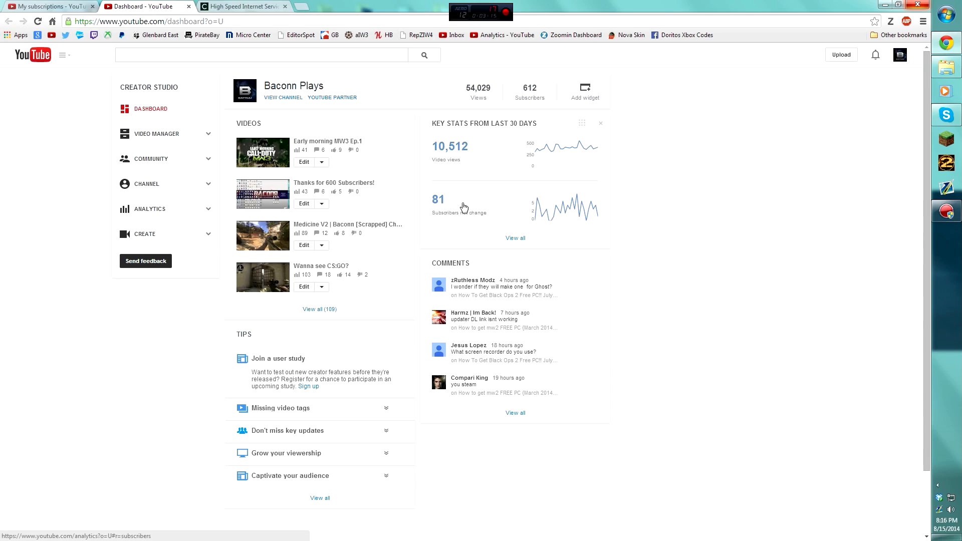
mouse_move(463, 150)
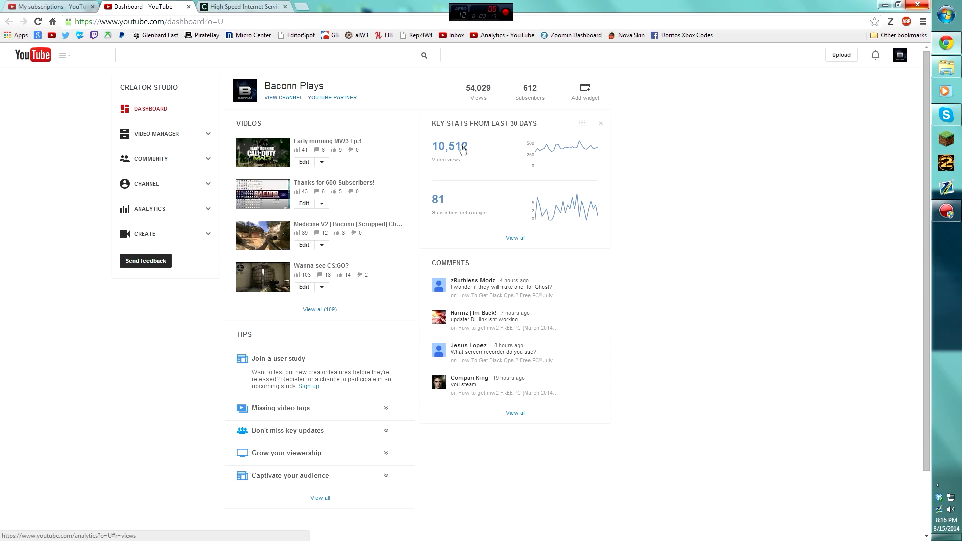
mouse_move(489, 146)
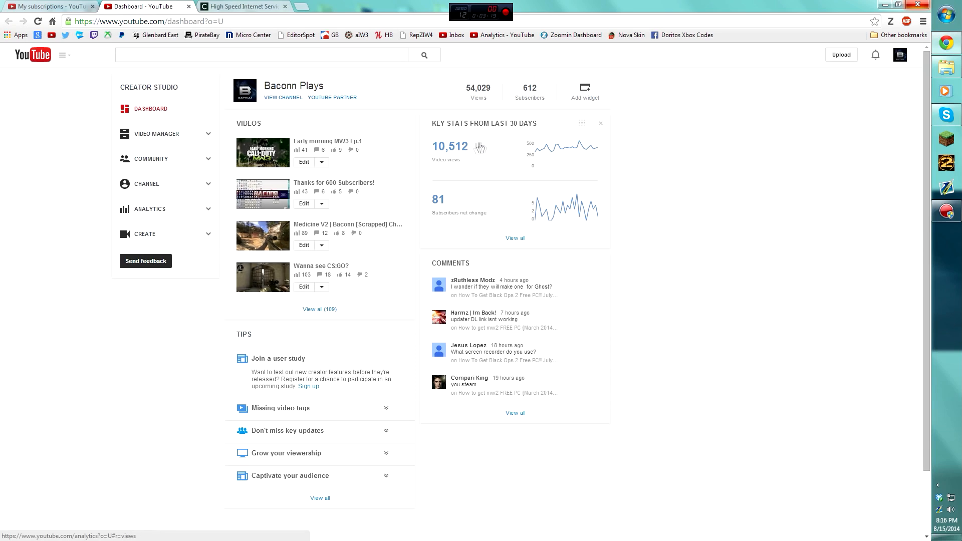
mouse_move(678, 241)
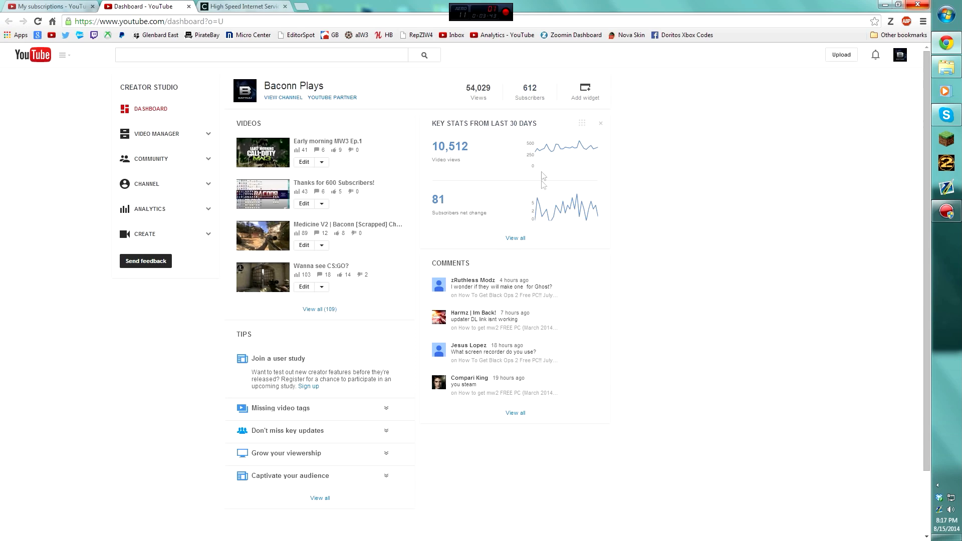
mouse_move(525, 312)
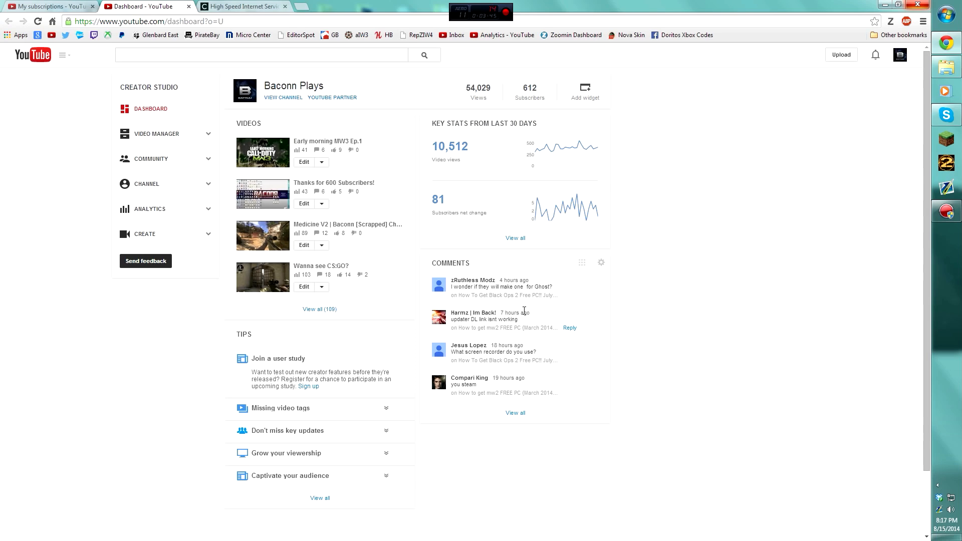
mouse_move(519, 311)
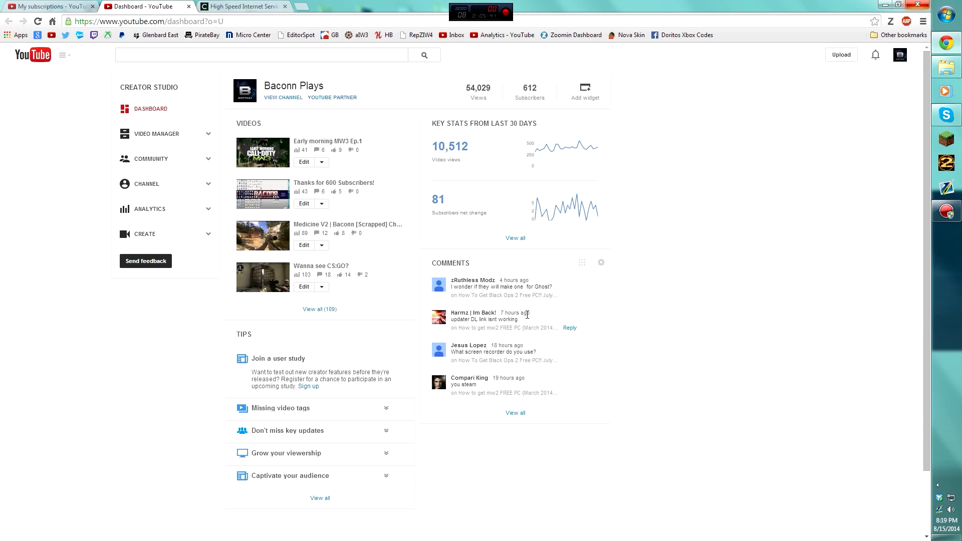
mouse_move(760, 285)
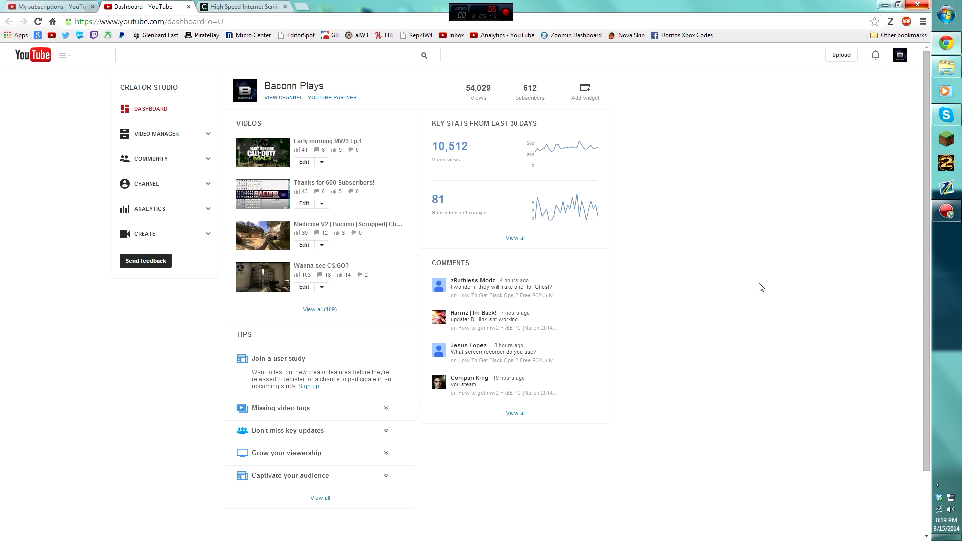
mouse_move(736, 273)
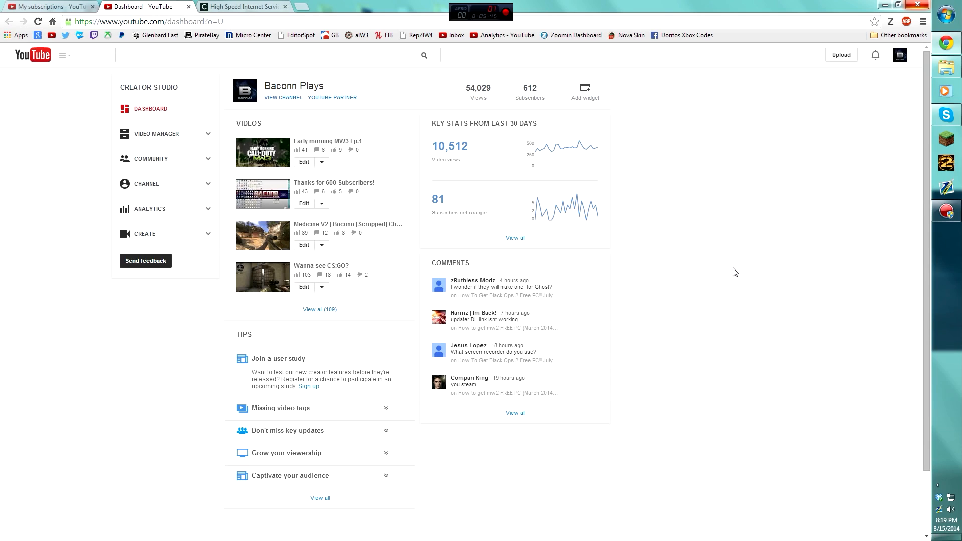